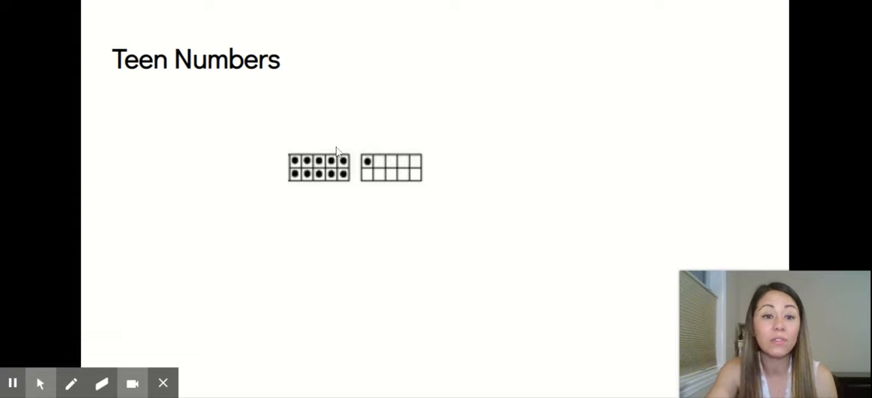
{"action": "mouse_move", "coordinate": [327, 134]}
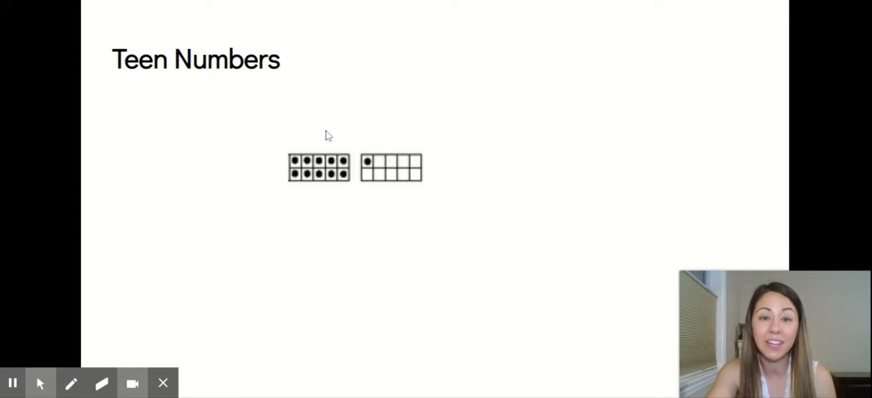
{"action": "mouse_move", "coordinate": [379, 162]}
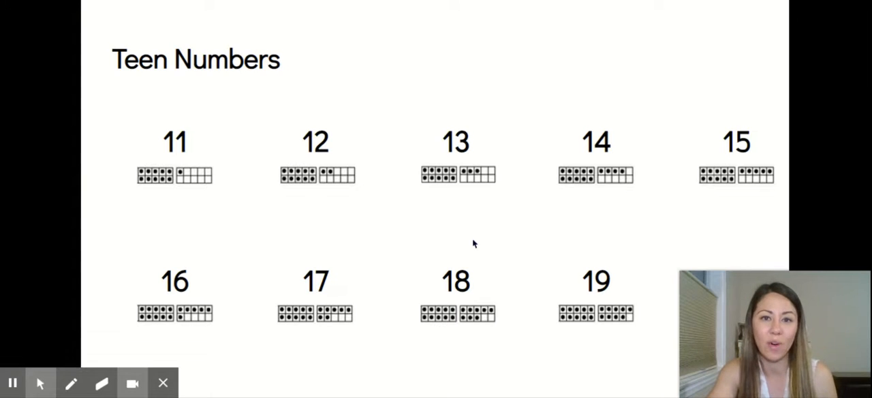
Step: Advance to the teen numbers 11–19 ten-frame slide, revealing the red box around 11
{"action": "left_click", "coordinate": [594, 141]}
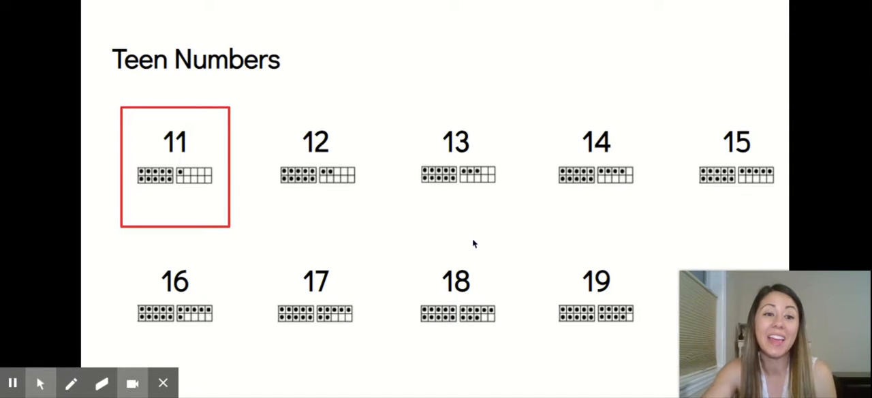
{"action": "mouse_move", "coordinate": [207, 219]}
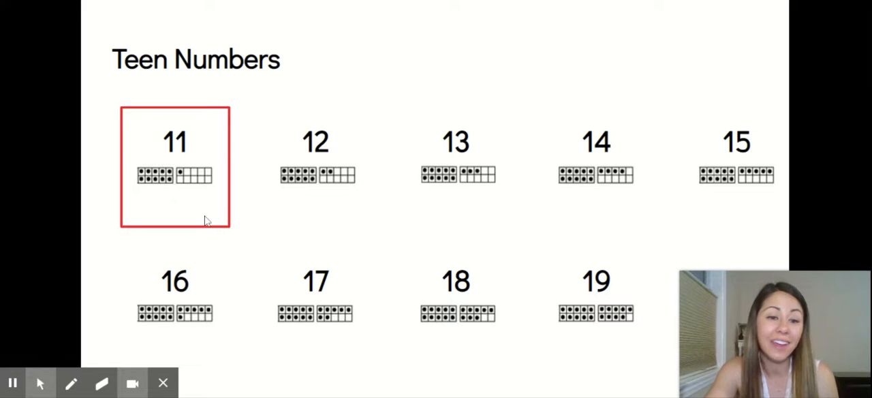
{"action": "mouse_move", "coordinate": [195, 206]}
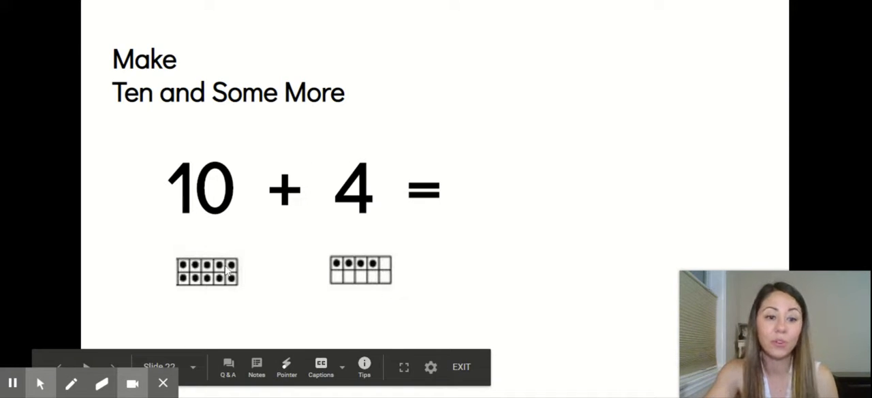
{"action": "mouse_move", "coordinate": [405, 280]}
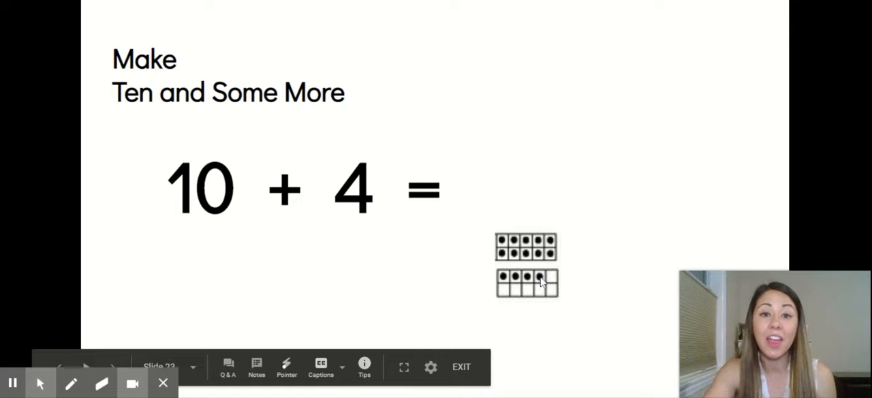
{"action": "mouse_move", "coordinate": [605, 273]}
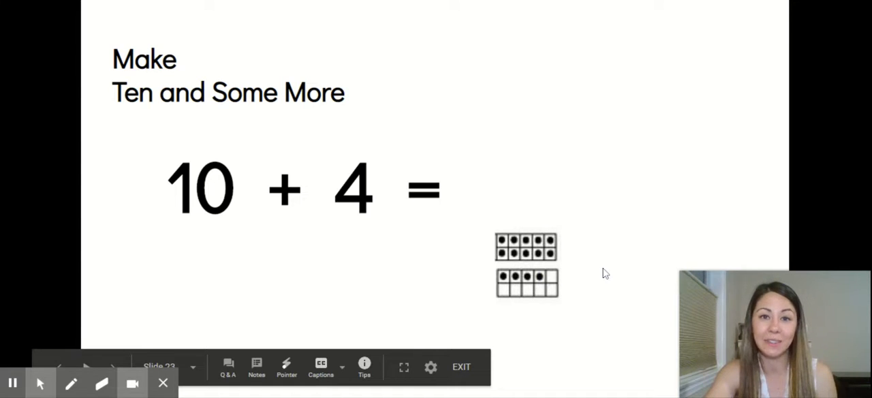
{"action": "mouse_move", "coordinate": [220, 228]}
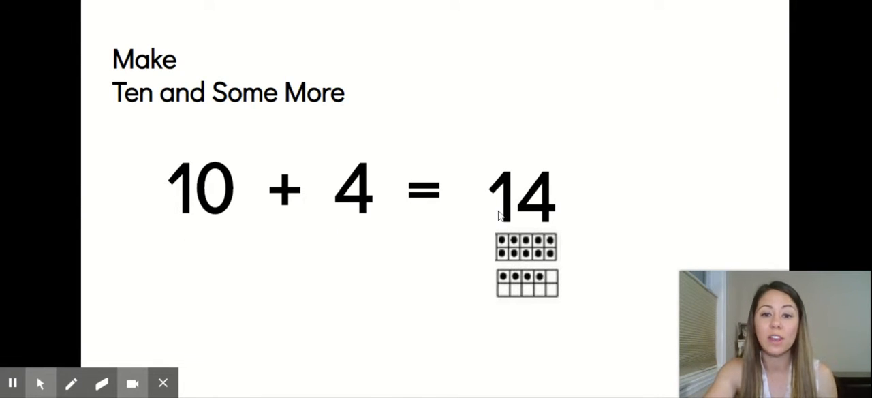
{"action": "mouse_move", "coordinate": [604, 222]}
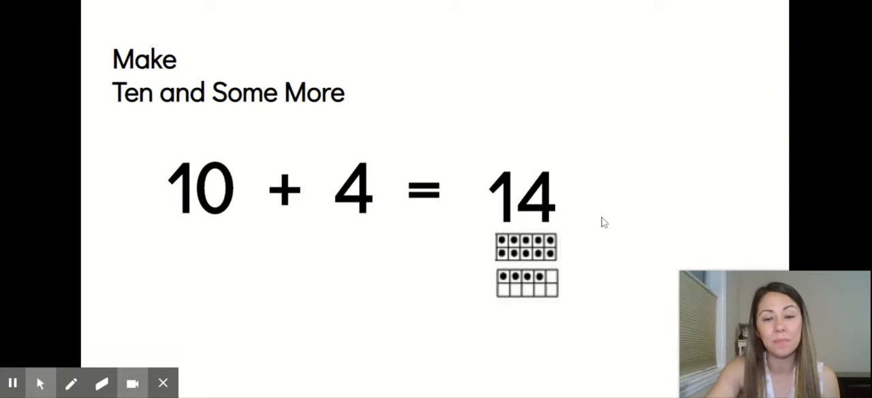
{"action": "mouse_move", "coordinate": [512, 203]}
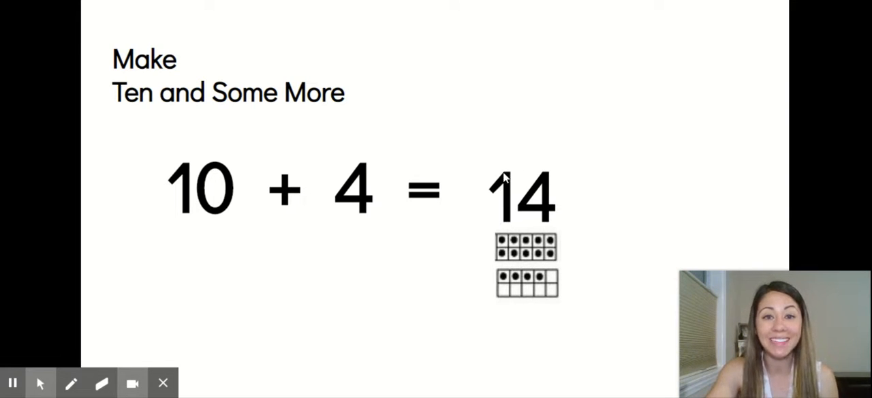
{"action": "mouse_move", "coordinate": [555, 230]}
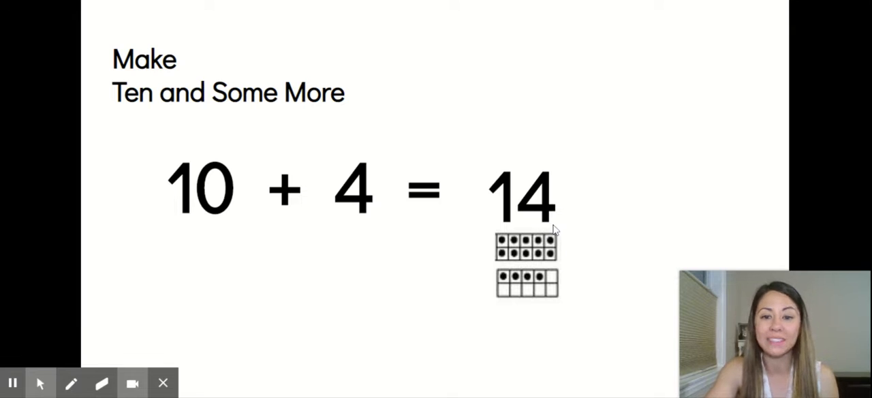
{"action": "mouse_move", "coordinate": [570, 262]}
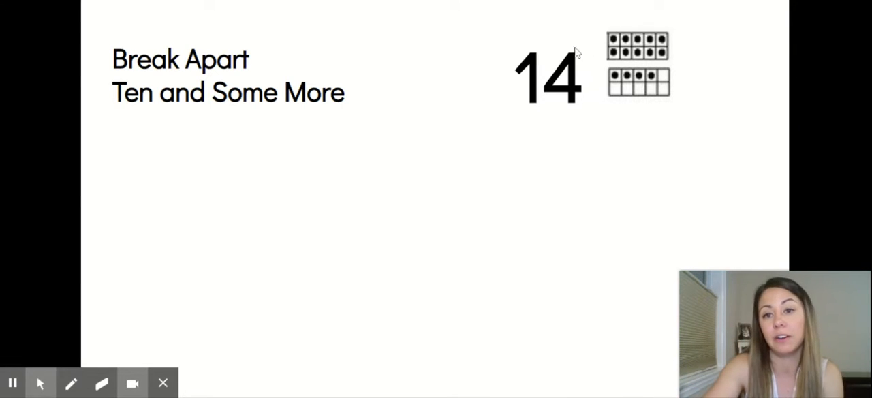
{"action": "mouse_move", "coordinate": [565, 201]}
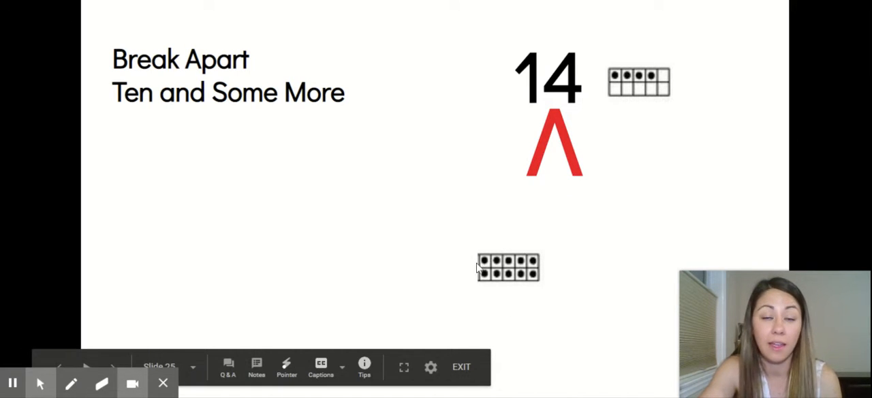
{"action": "mouse_move", "coordinate": [490, 294]}
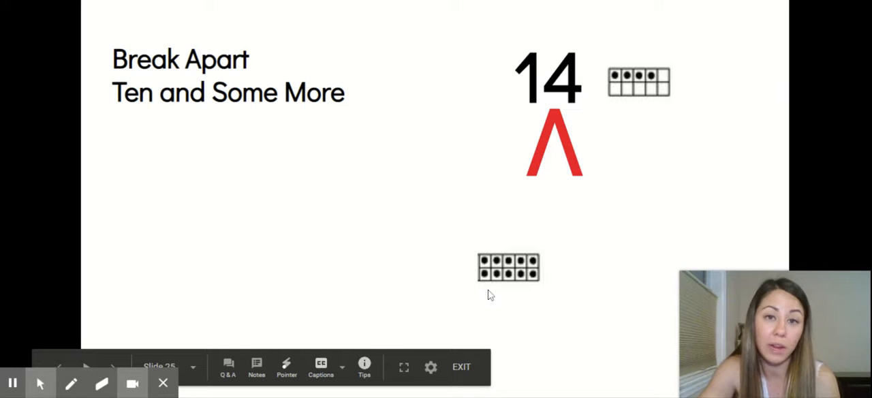
{"action": "mouse_move", "coordinate": [514, 251]}
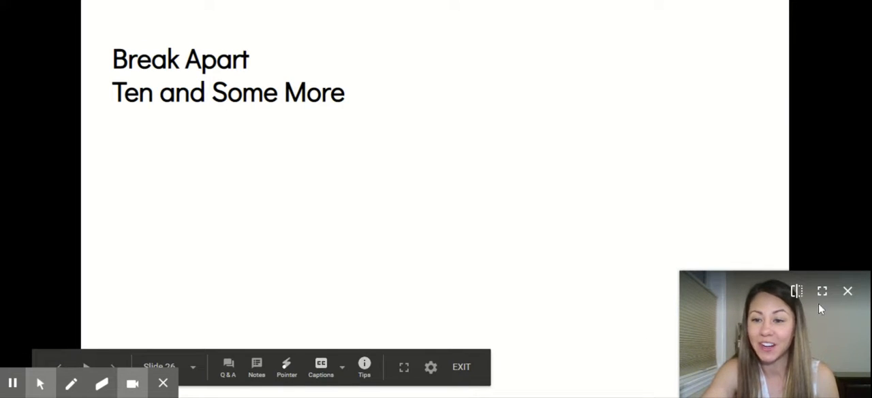
{"action": "mouse_move", "coordinate": [824, 29]}
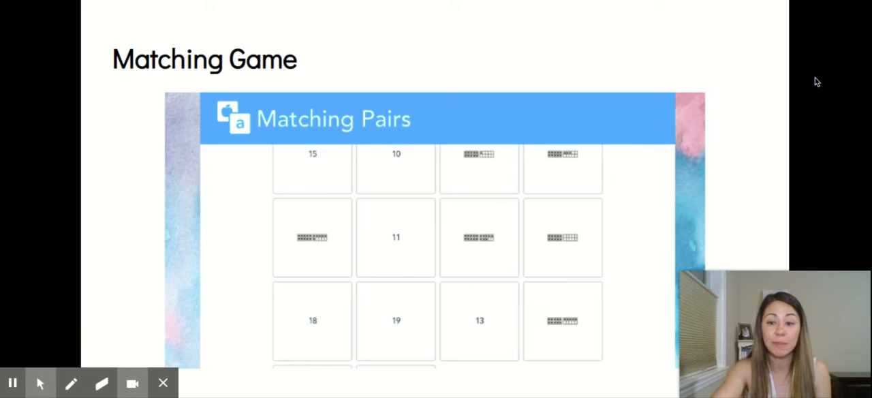
{"action": "mouse_move", "coordinate": [371, 236]}
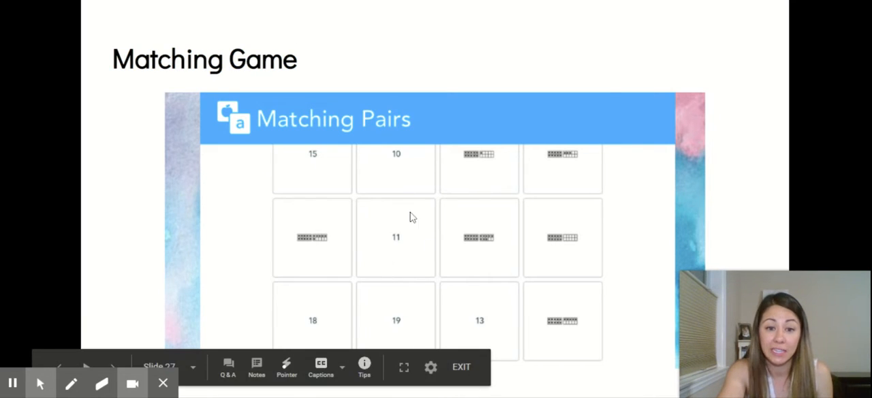
{"action": "mouse_move", "coordinate": [468, 146]}
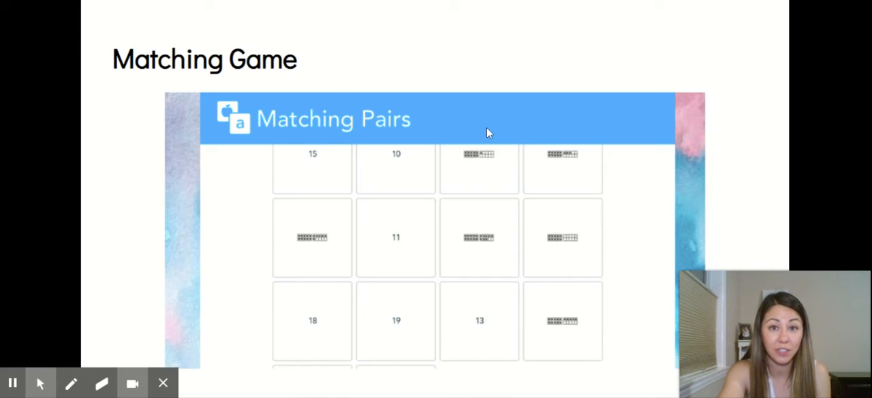
{"action": "mouse_move", "coordinate": [715, 192]}
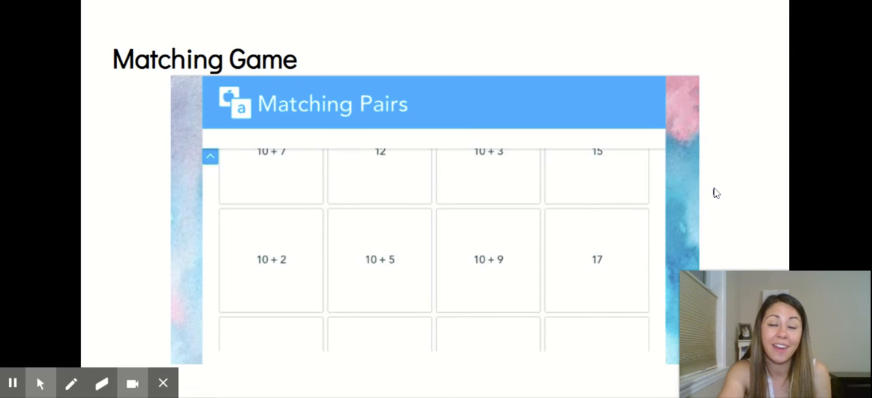
{"action": "mouse_move", "coordinate": [591, 215]}
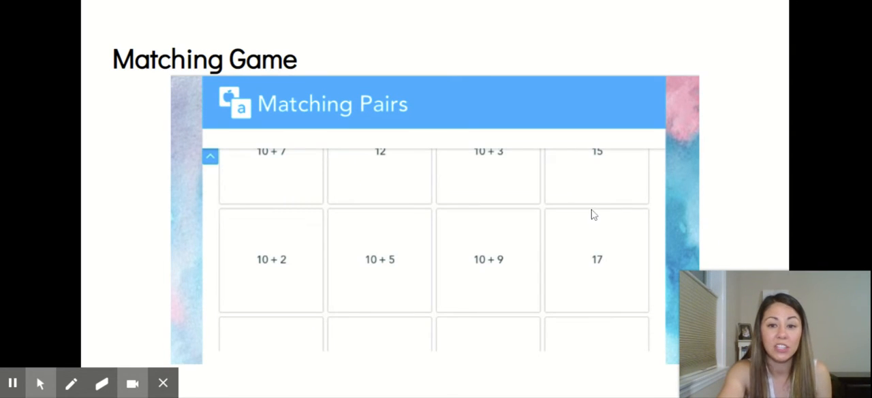
{"action": "mouse_move", "coordinate": [609, 143]}
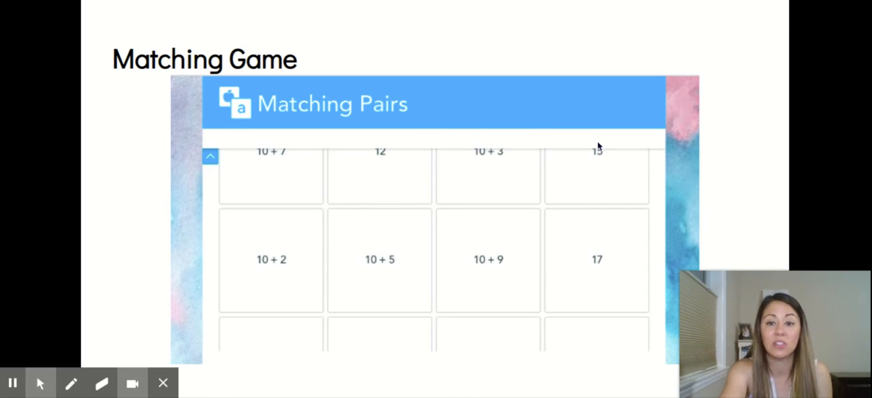
{"action": "mouse_move", "coordinate": [399, 237]}
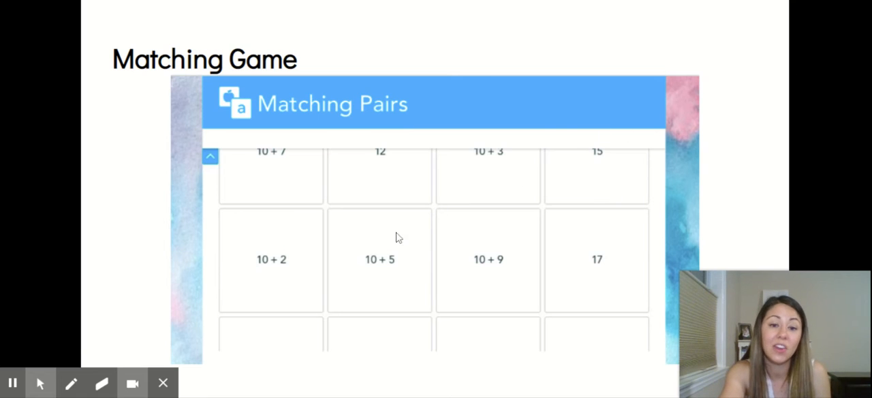